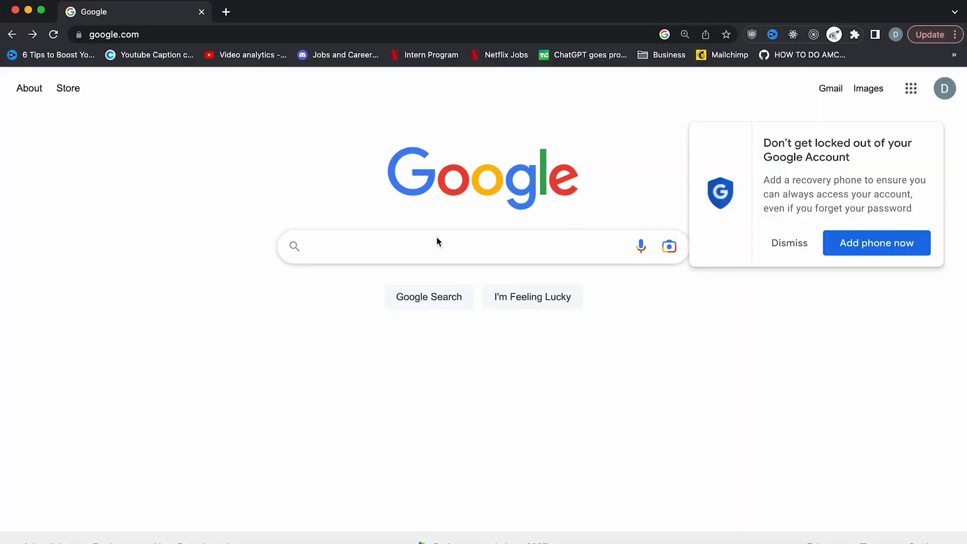
- Search Google for 'discord' developer and open the Discord developer portal result
{"action": "type", "text": "discord develope"}
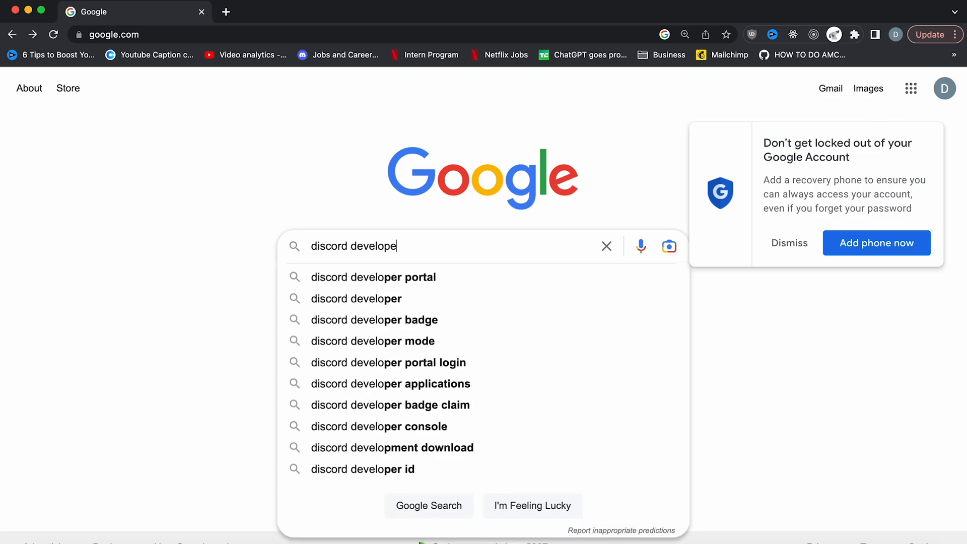
{"action": "left_click", "coordinate": [373, 276]}
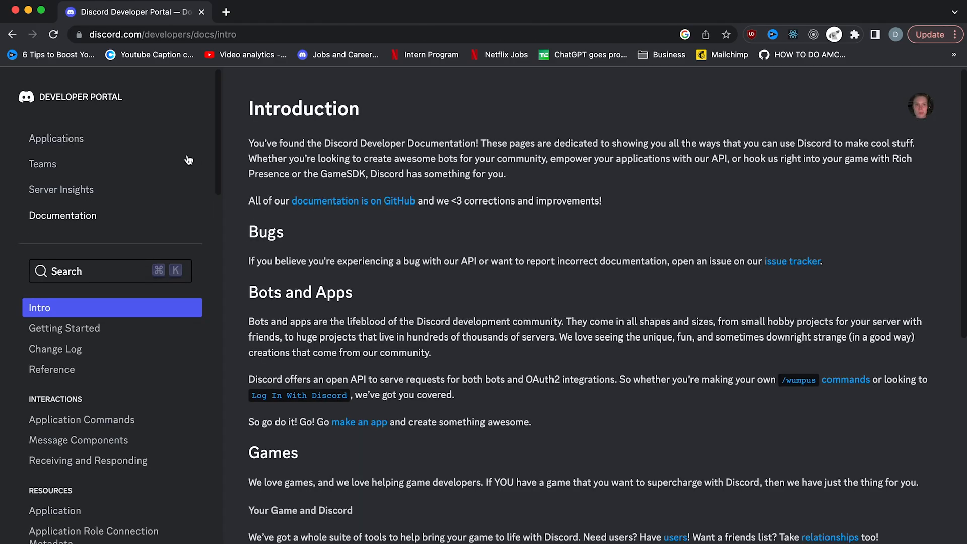
- Show the Applications list in the portal and open a second blank browser tab
{"action": "left_click", "coordinate": [56, 138]}
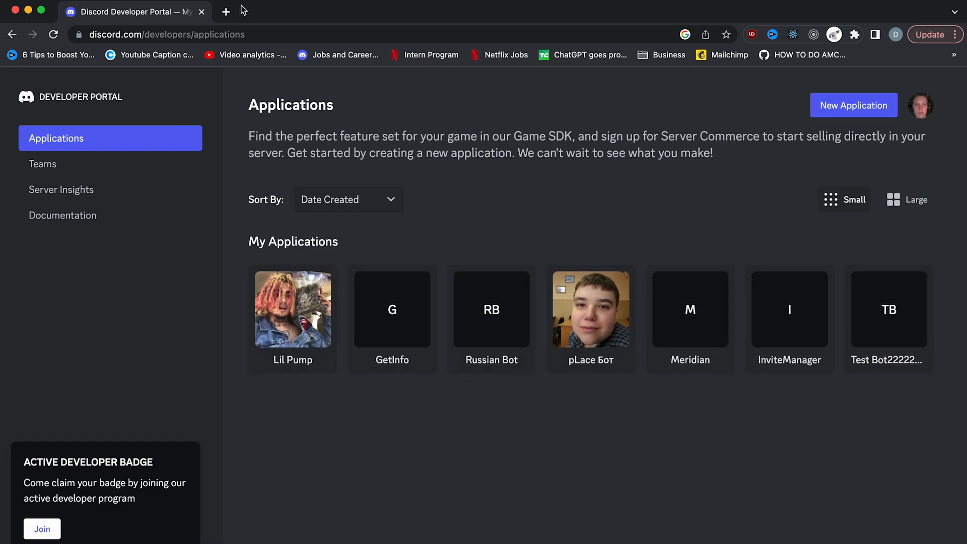
{"action": "left_click", "coordinate": [226, 11]}
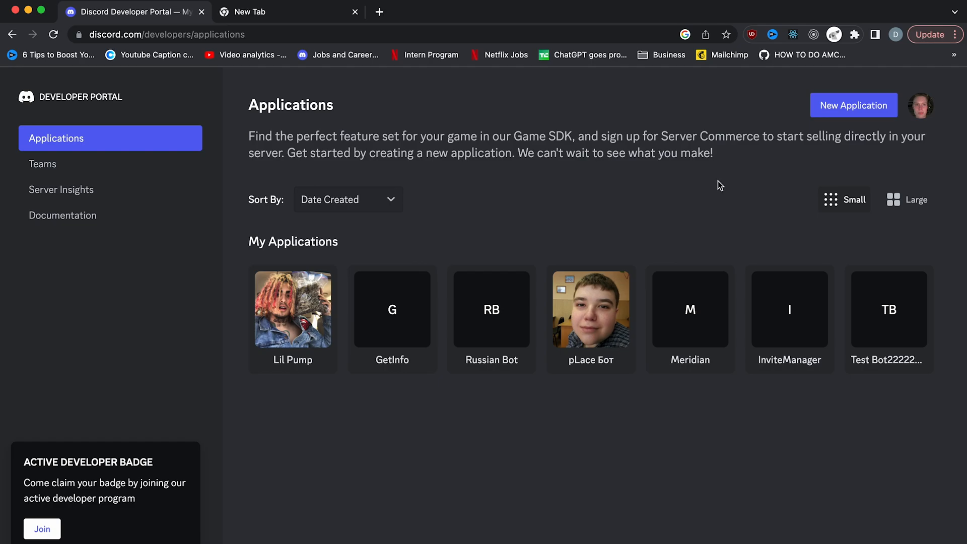
- Create a new application named 'testbot3', accepting the terms
{"action": "left_click", "coordinate": [854, 105]}
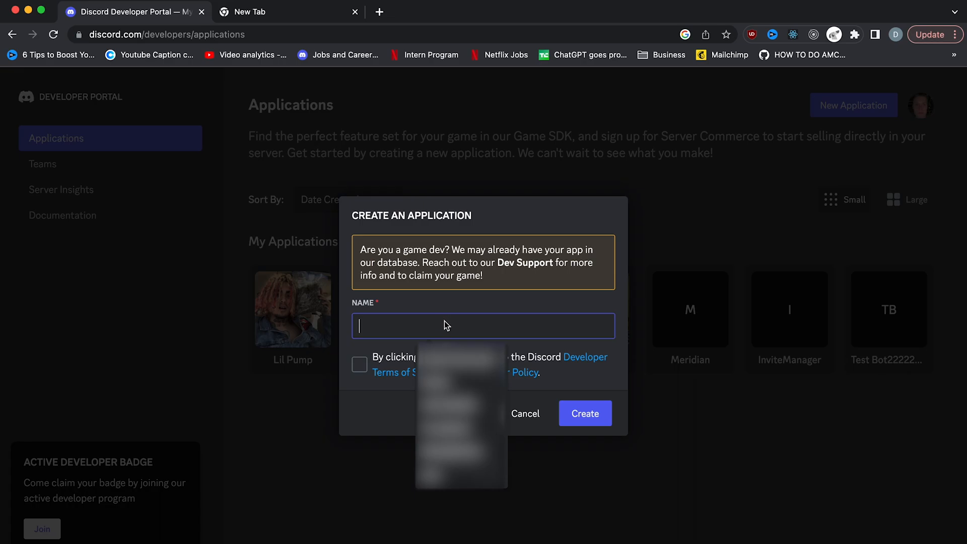
{"action": "type", "text": "testbot3"}
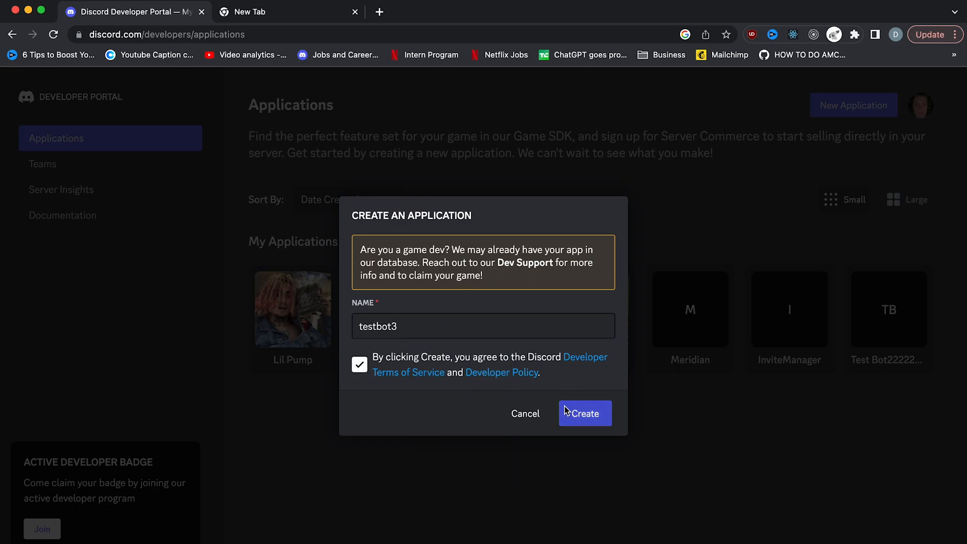
{"action": "left_click", "coordinate": [583, 413]}
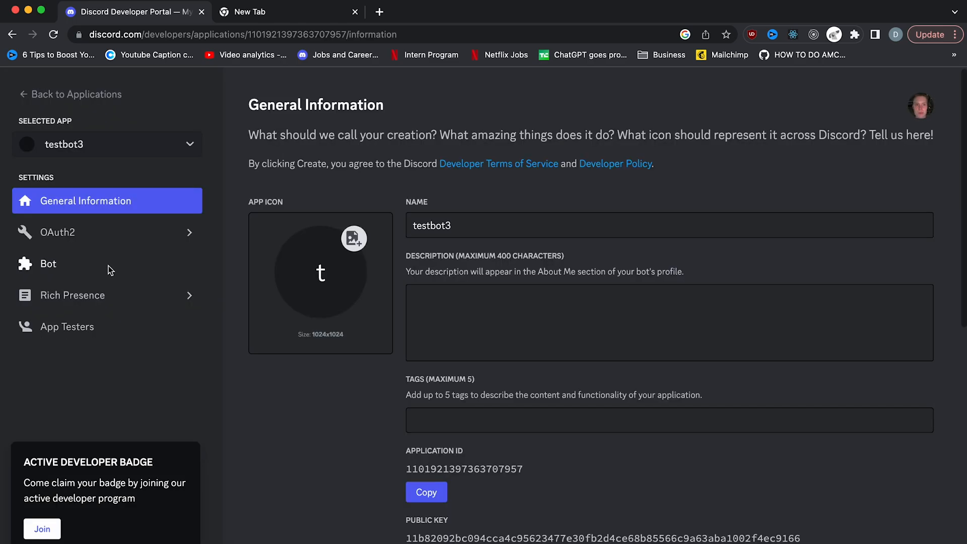
- Switch to the Bot settings page of testbot3
{"action": "left_click", "coordinate": [47, 263]}
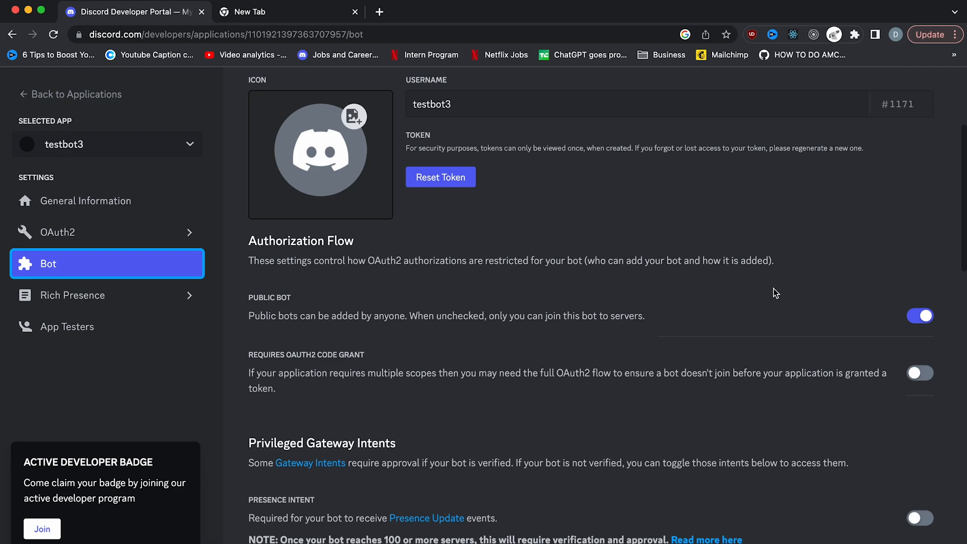
{"action": "mouse_move", "coordinate": [724, 343]}
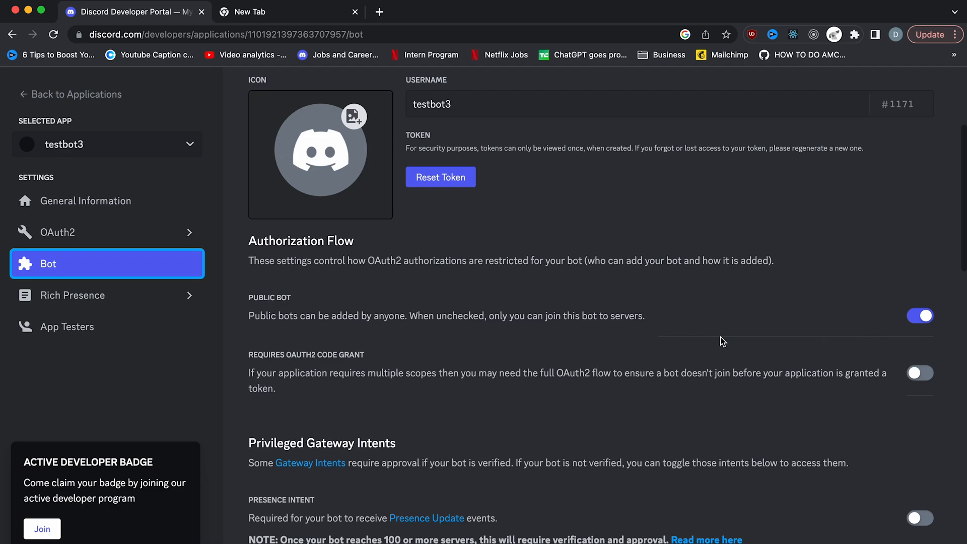
{"action": "mouse_move", "coordinate": [851, 307]}
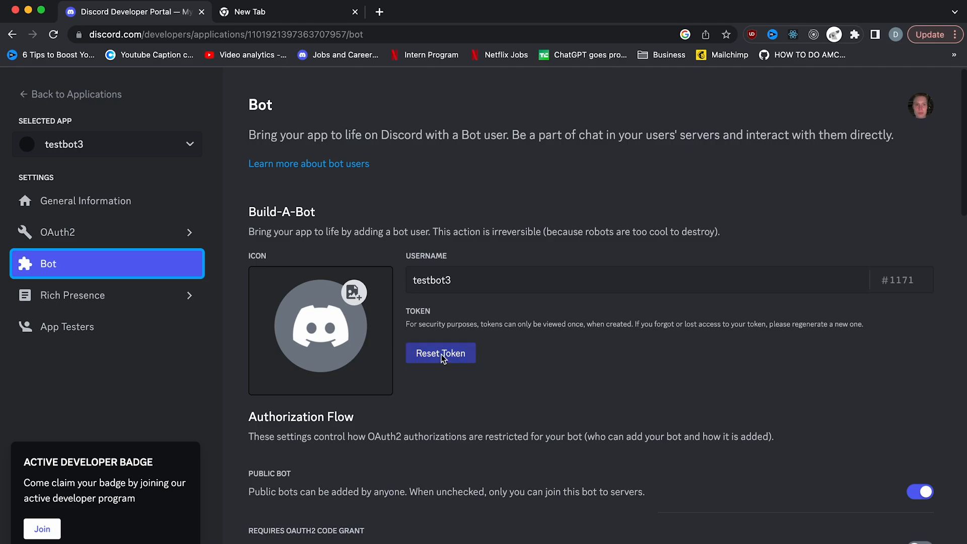
- Reset the testbot3 bot token with the 6-digit 2FA code and copy the new token
{"action": "left_click", "coordinate": [440, 353]}
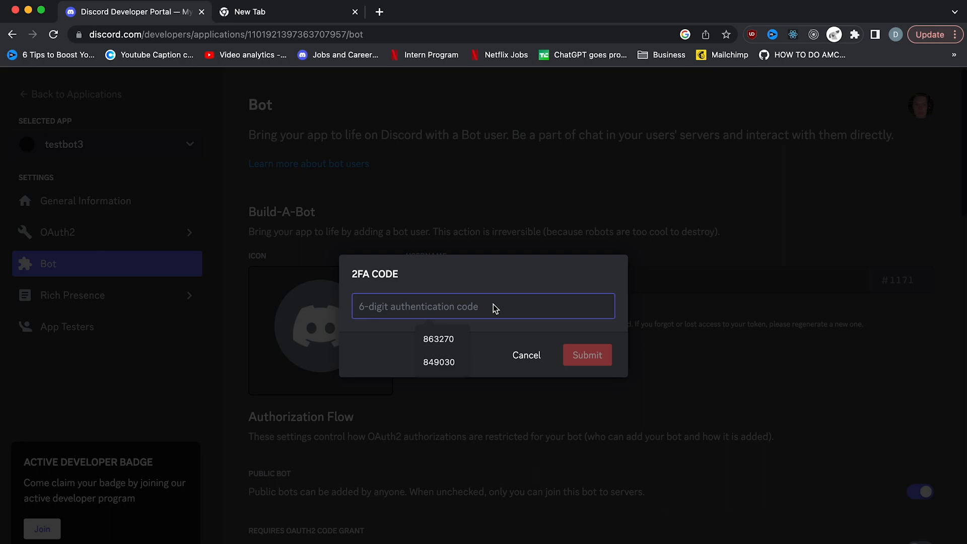
{"action": "left_click", "coordinate": [482, 306]}
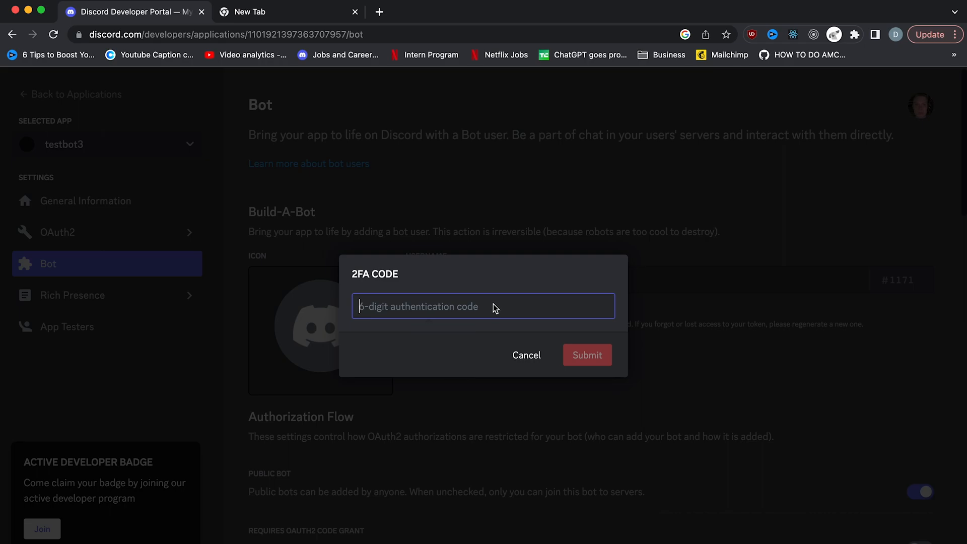
{"action": "left_click", "coordinate": [587, 355]}
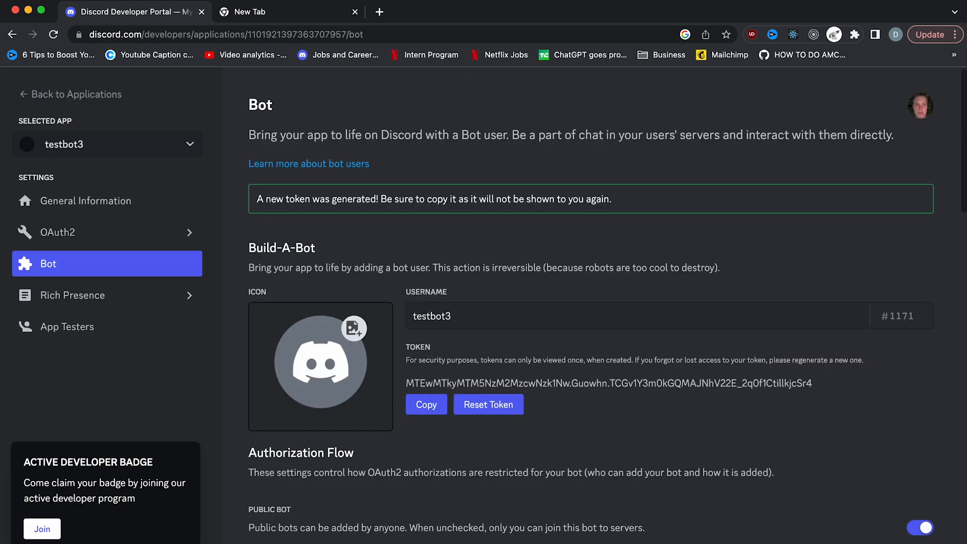
{"action": "left_click", "coordinate": [425, 405]}
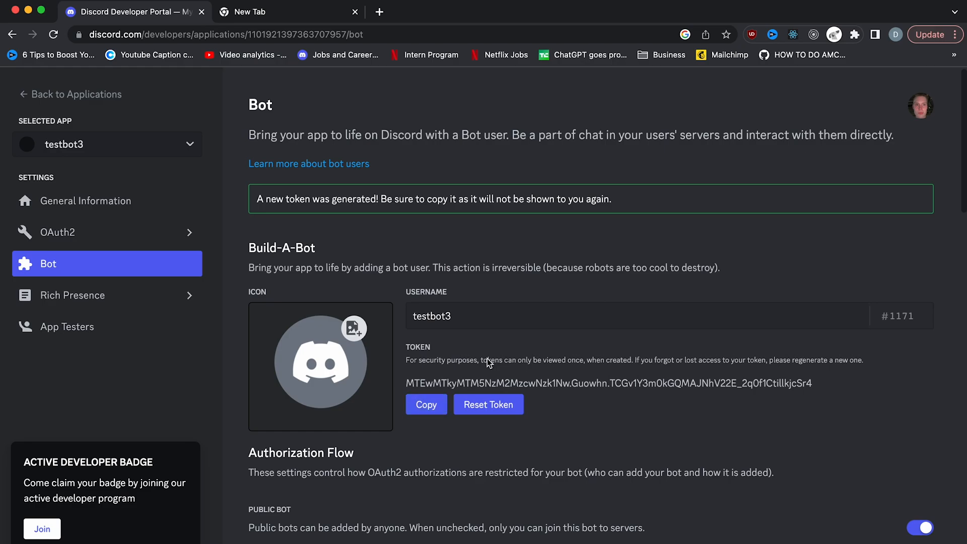
{"action": "mouse_move", "coordinate": [445, 264]}
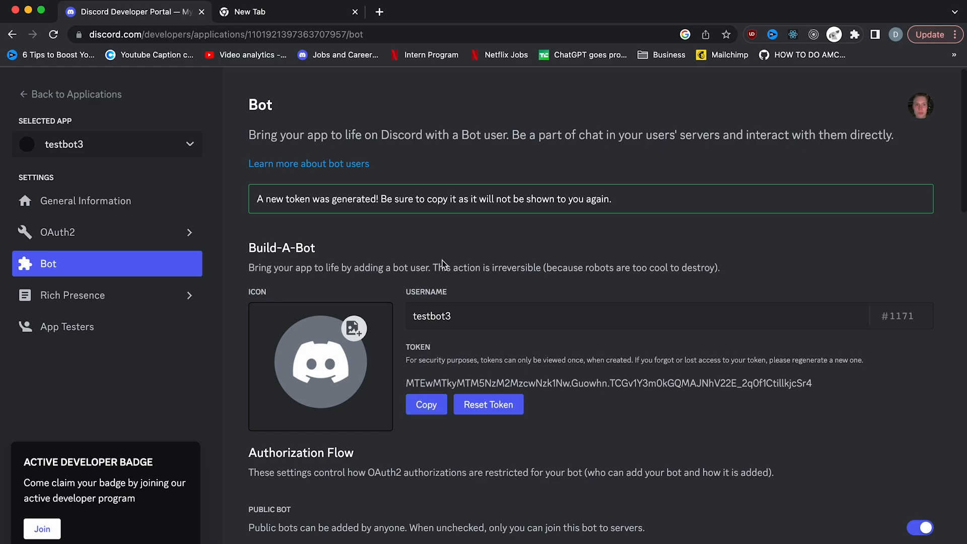
{"action": "mouse_move", "coordinate": [195, 212]}
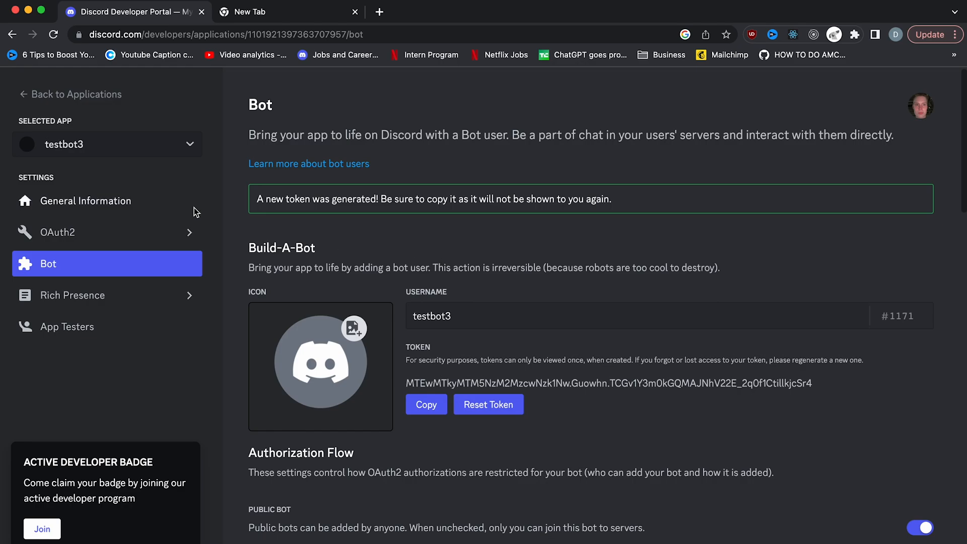
{"action": "mouse_move", "coordinate": [111, 241]}
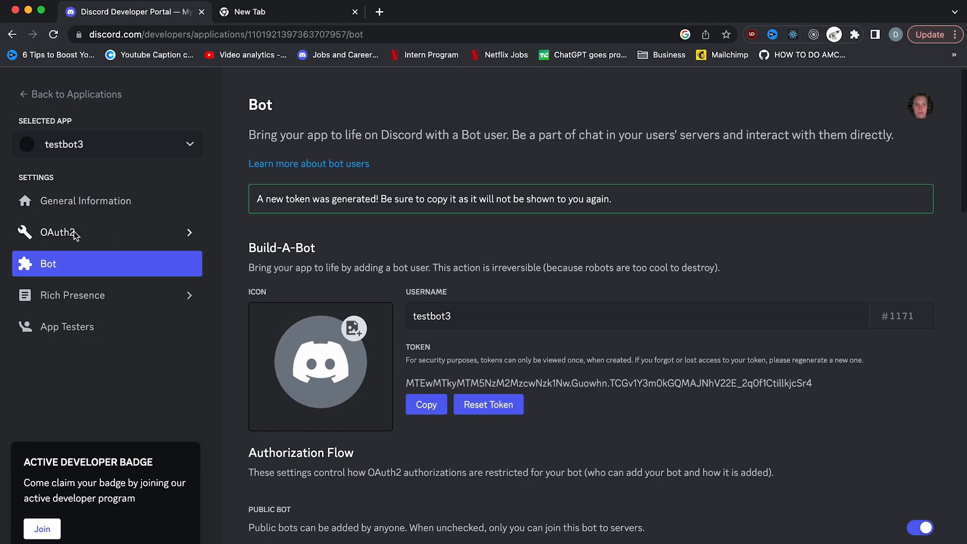
- In OAuth2 URL Generator, select the bot scope and the Administrator bot permission for testbot3
{"action": "left_click", "coordinate": [58, 233]}
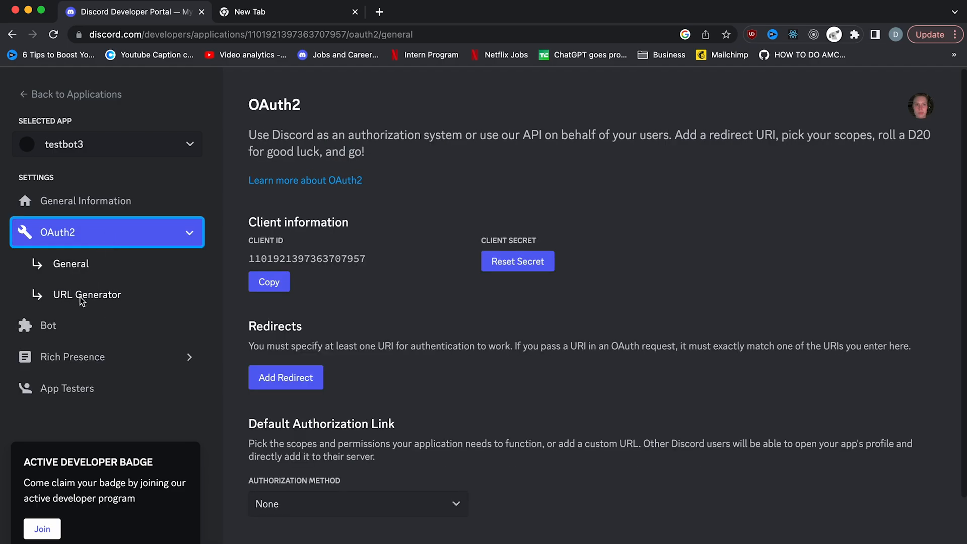
{"action": "left_click", "coordinate": [87, 295]}
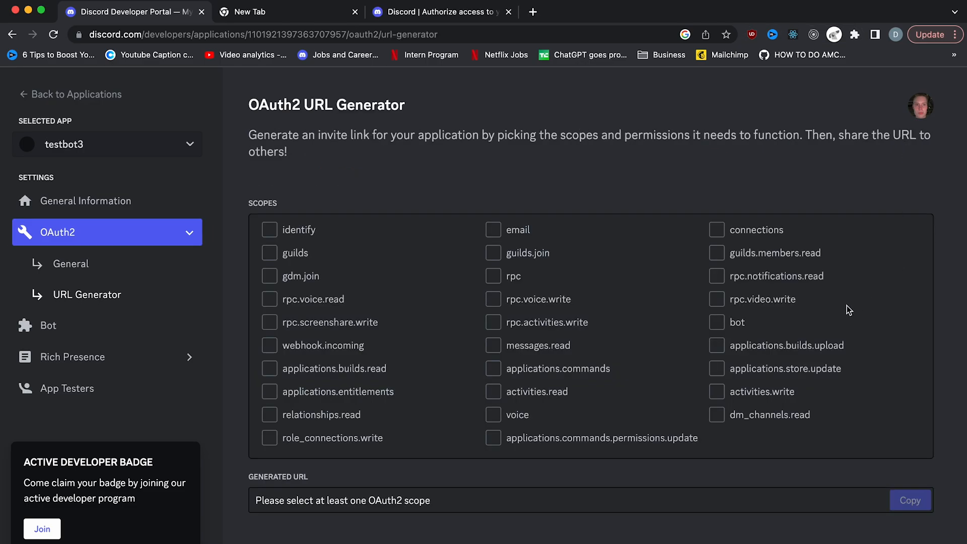
{"action": "left_click", "coordinate": [717, 323]}
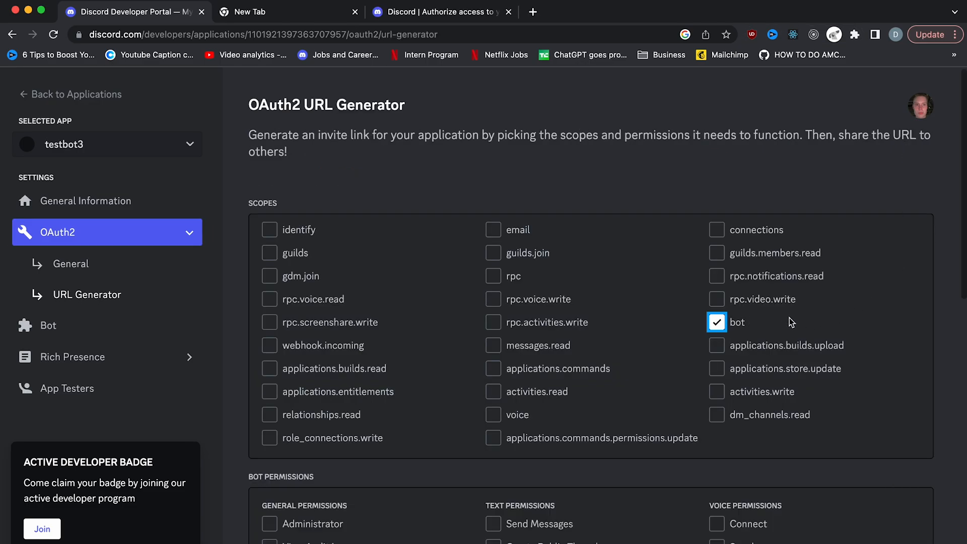
{"action": "scroll", "scroll_direction": "down", "scroll_amount": 3}
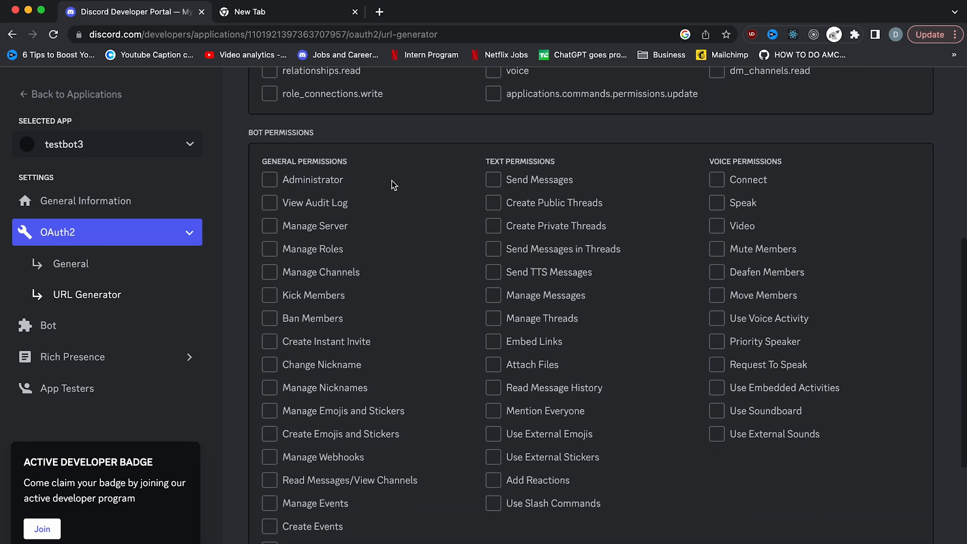
{"action": "left_click", "coordinate": [270, 169]}
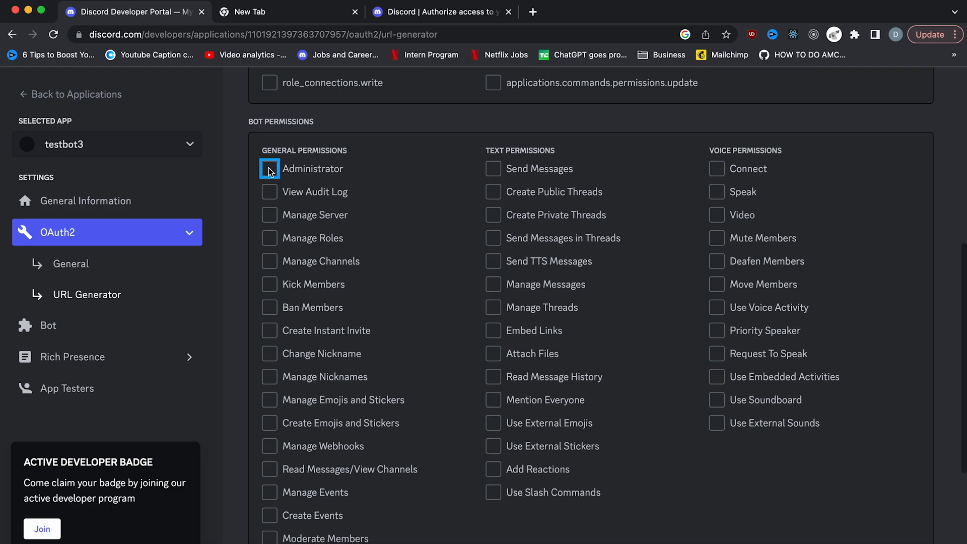
{"action": "left_click", "coordinate": [270, 168]}
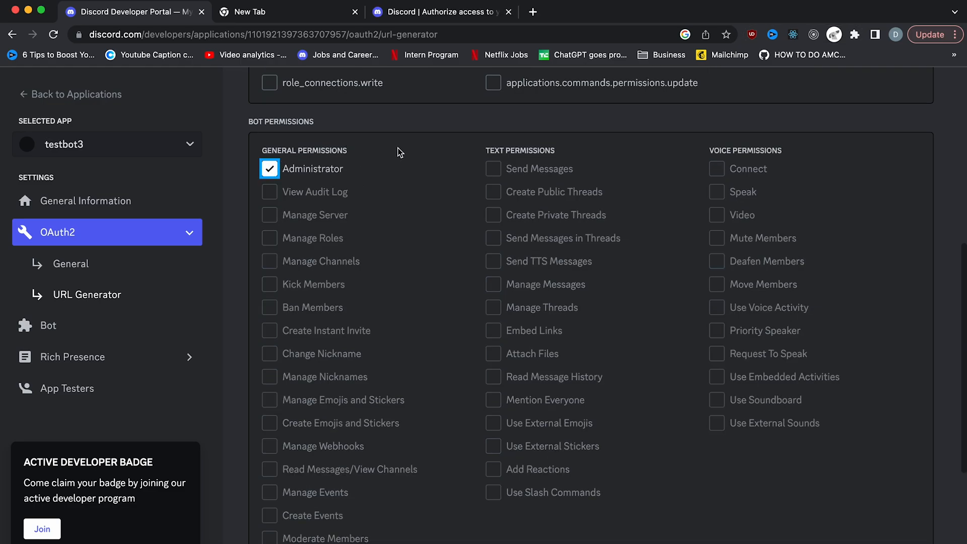